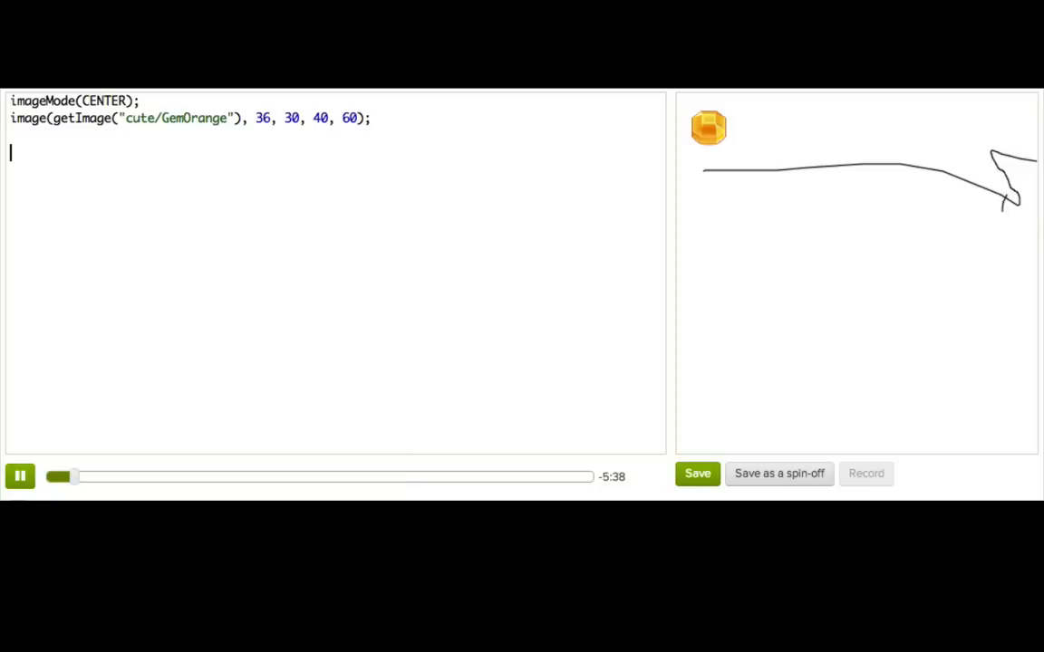
# - Wrap the gem image() call in a for loop with i from 0 to 12, x at i*36
pyautogui.write('for (var')
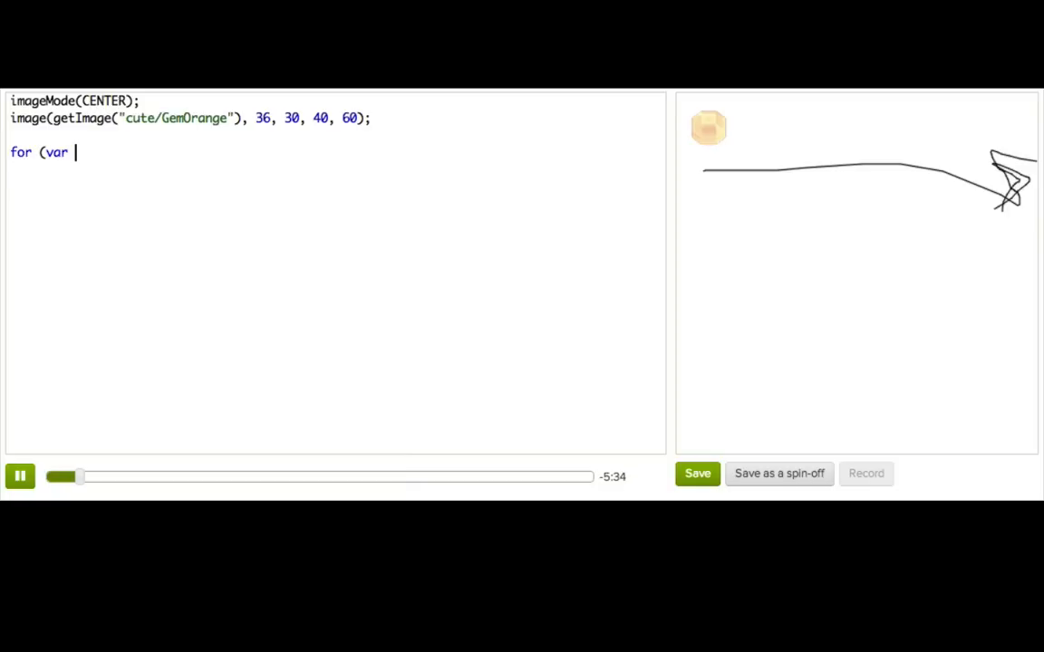
pyautogui.write('i = 0;')
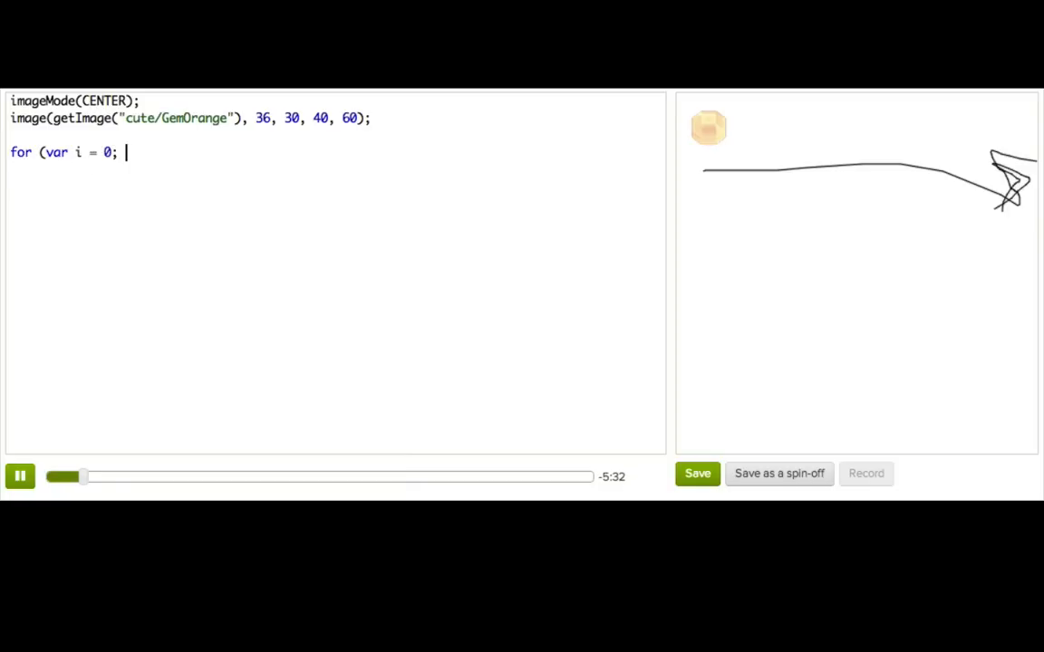
pyautogui.write('i <')
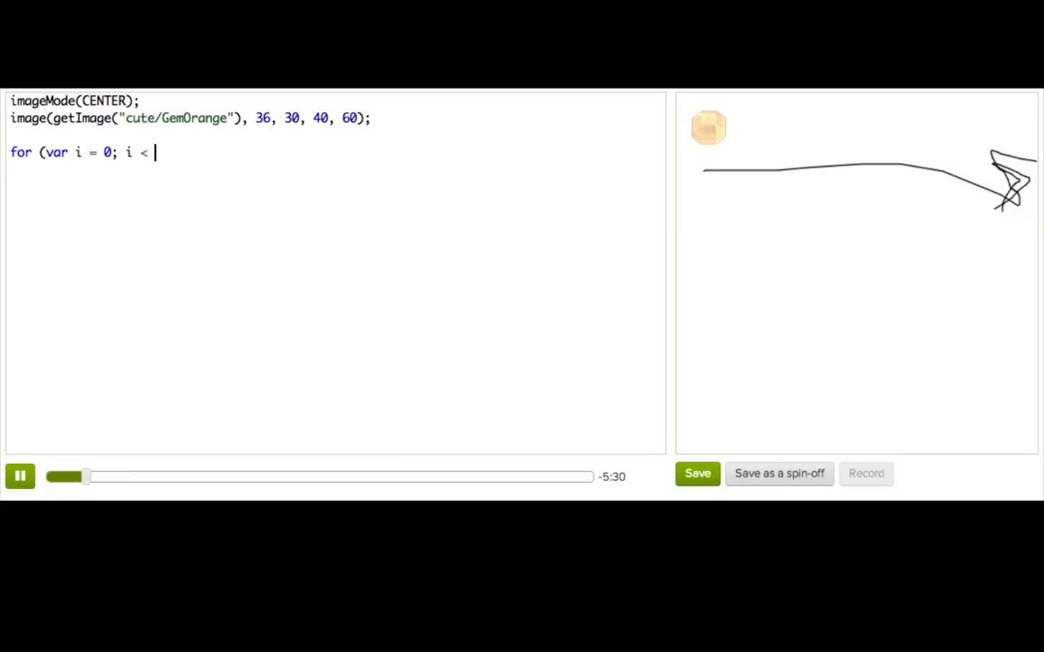
pyautogui.write('12; i++) {')
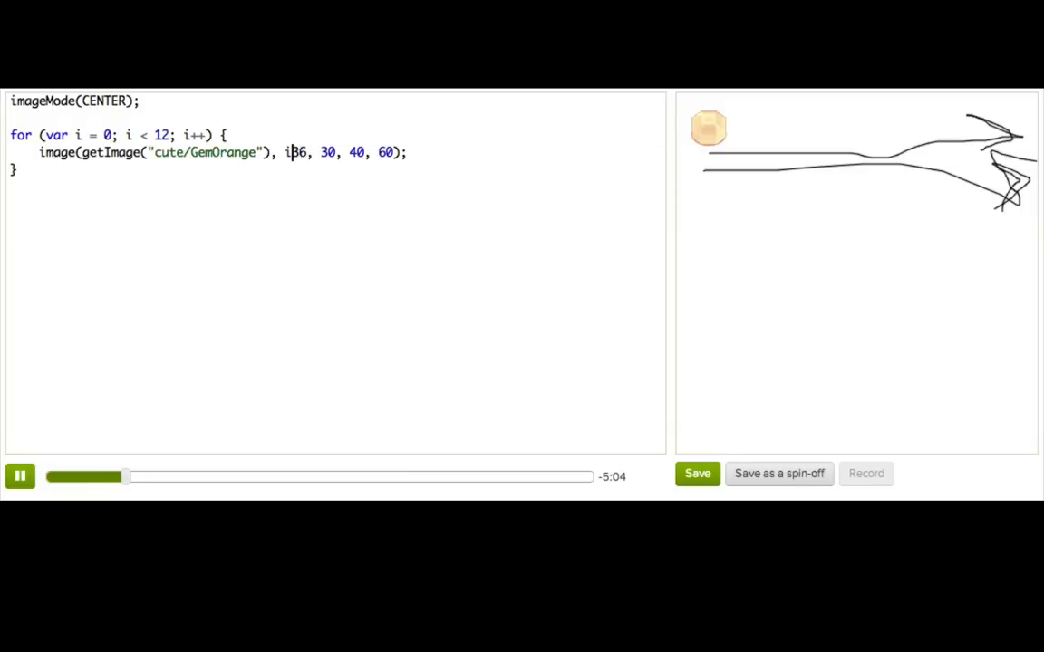
pyautogui.write('*')
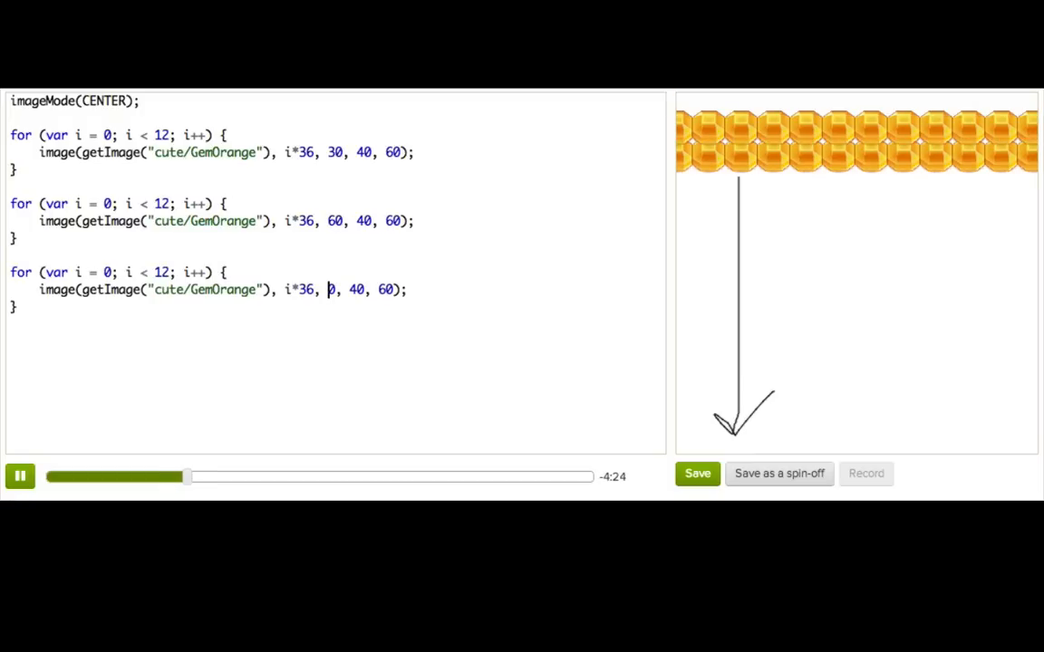
# - Set the third copied loop's y value to 90
pyautogui.write('9')
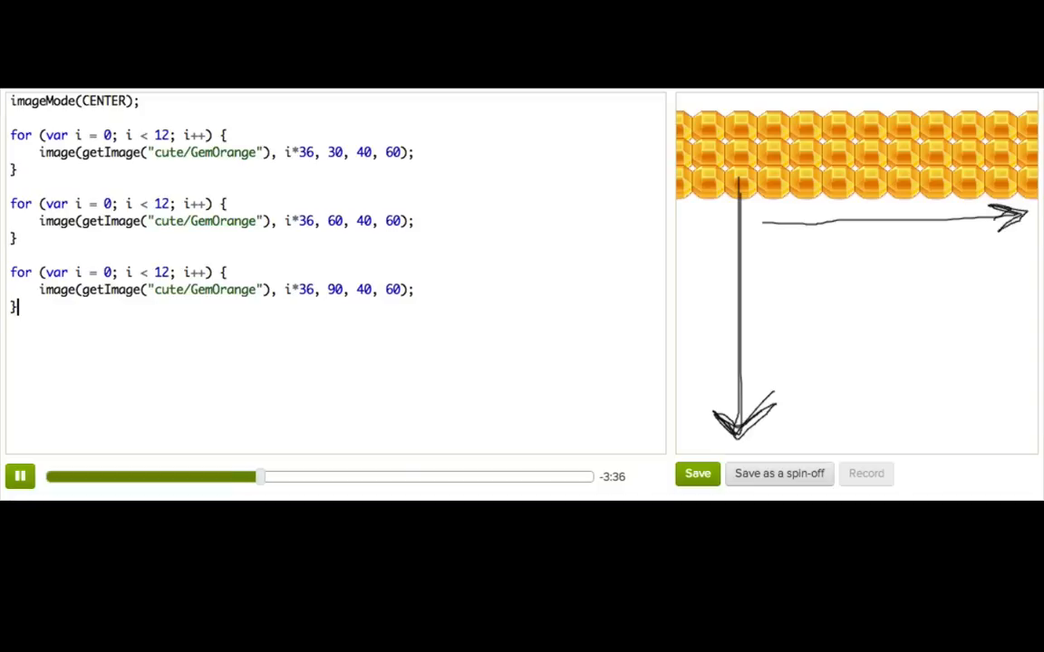
# - Add a for loop with var j from 0 to 13 and move a row loop inside it
pyautogui.write('for (v')
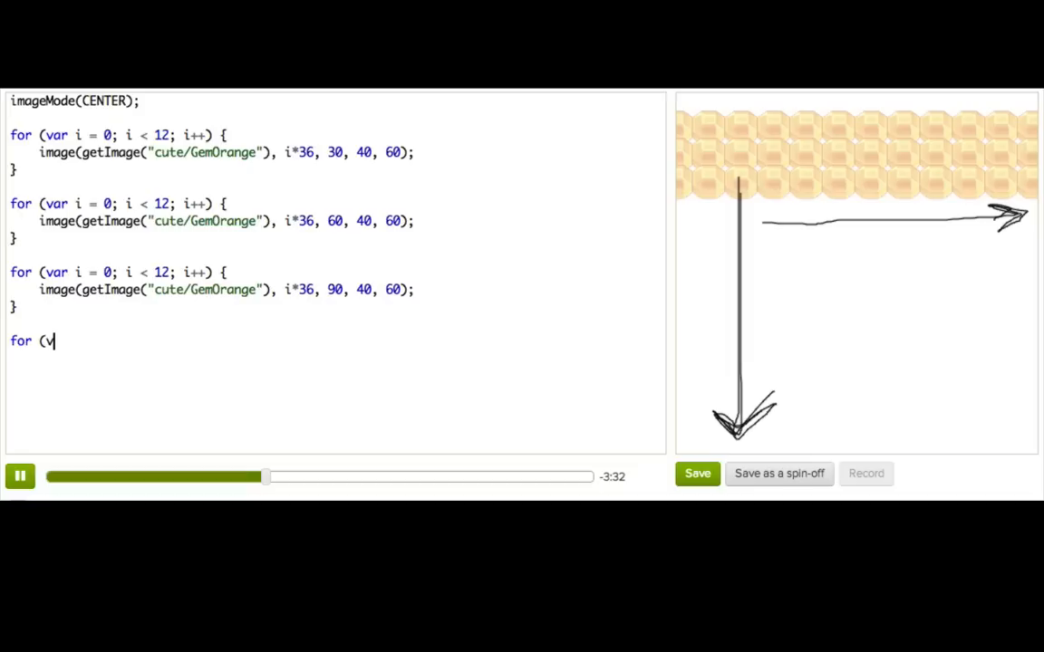
pyautogui.write('ar j')
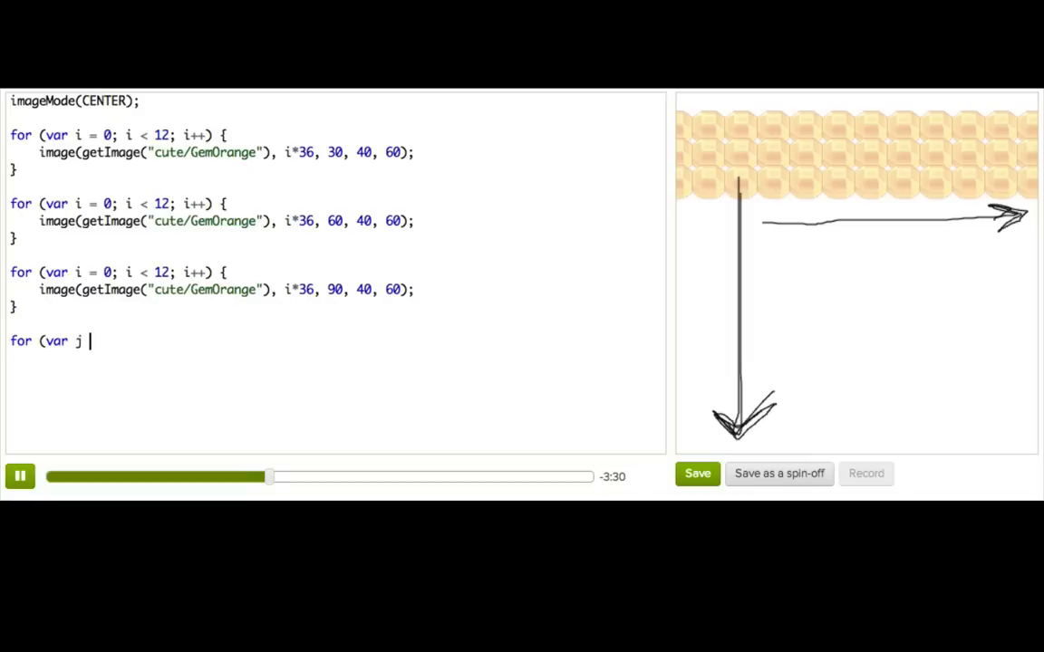
pyautogui.write('=')
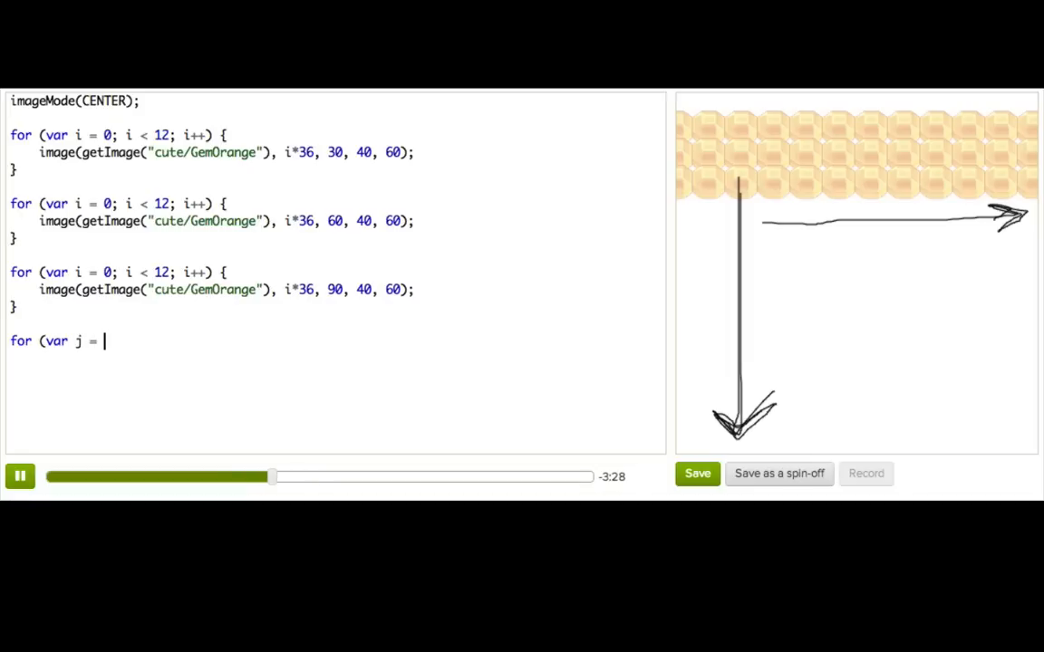
pyautogui.write('0; j')
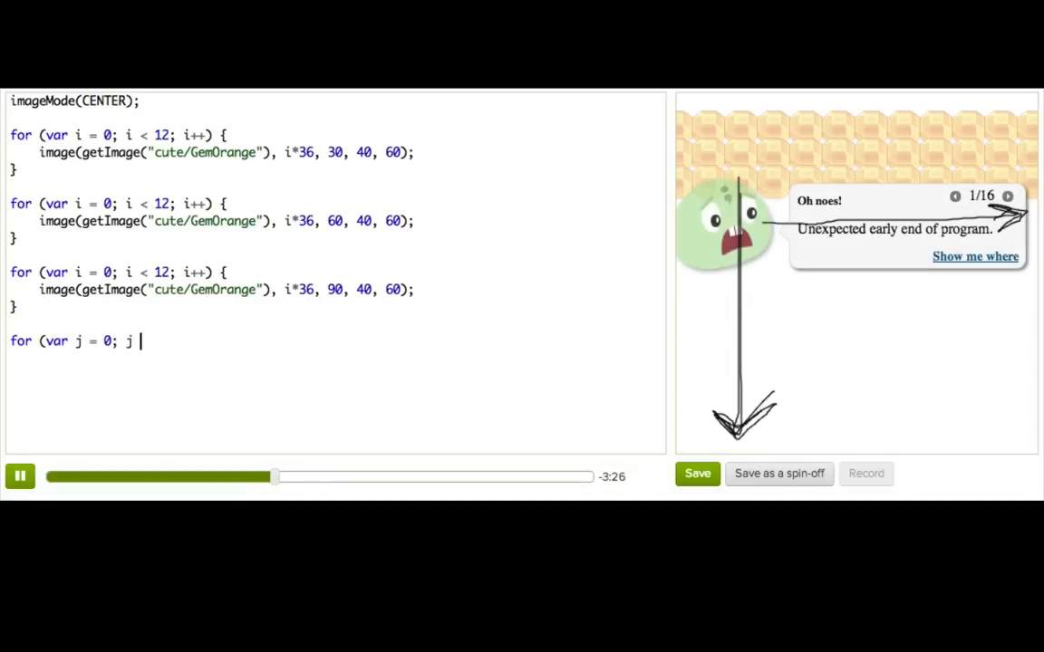
pyautogui.write('< 13;')
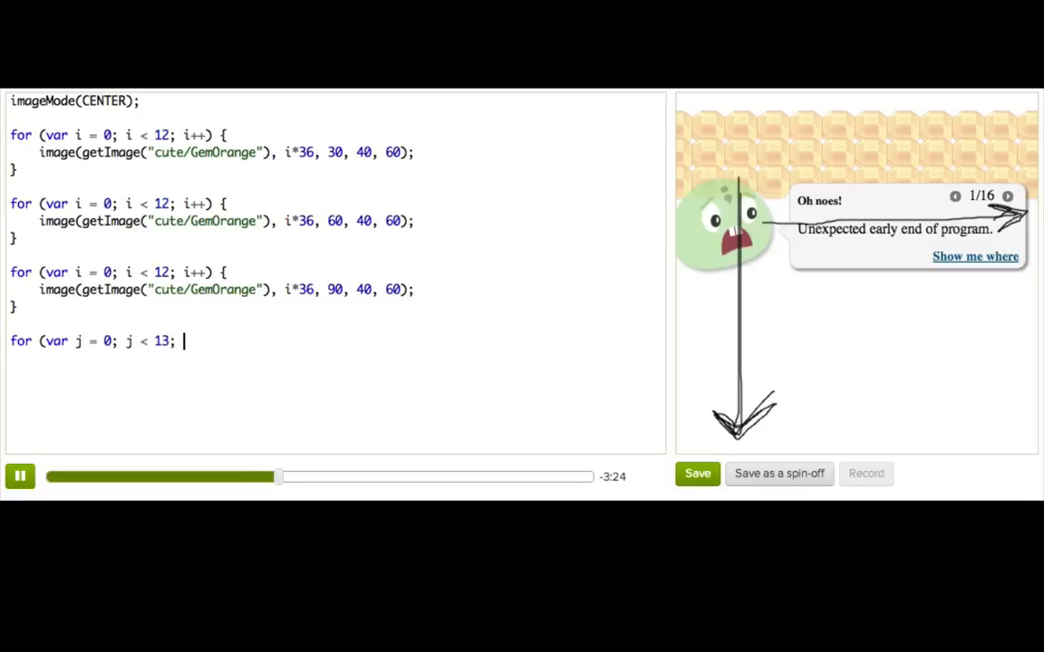
pyautogui.write('j++)')
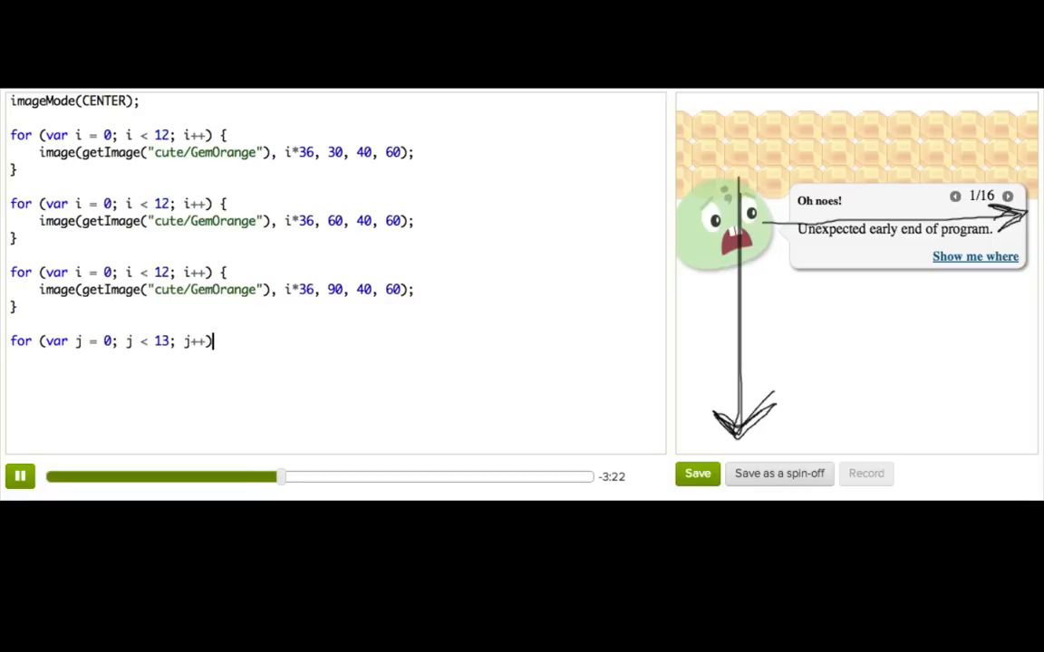
pyautogui.write('{')
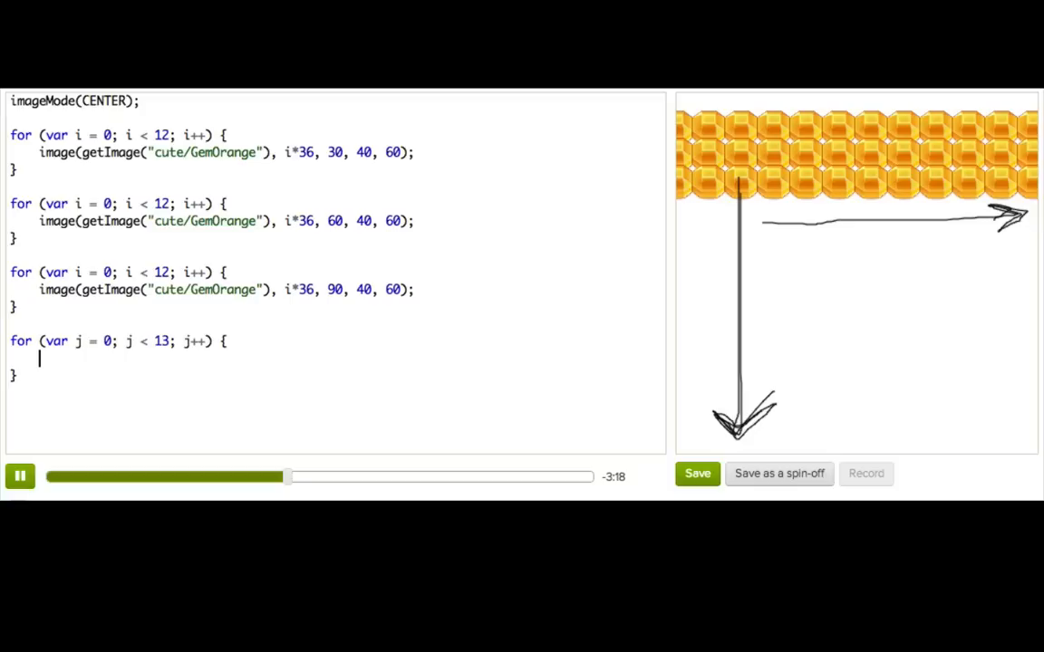
pyautogui.moveTo(10, 272); pyautogui.dragTo(19, 306)
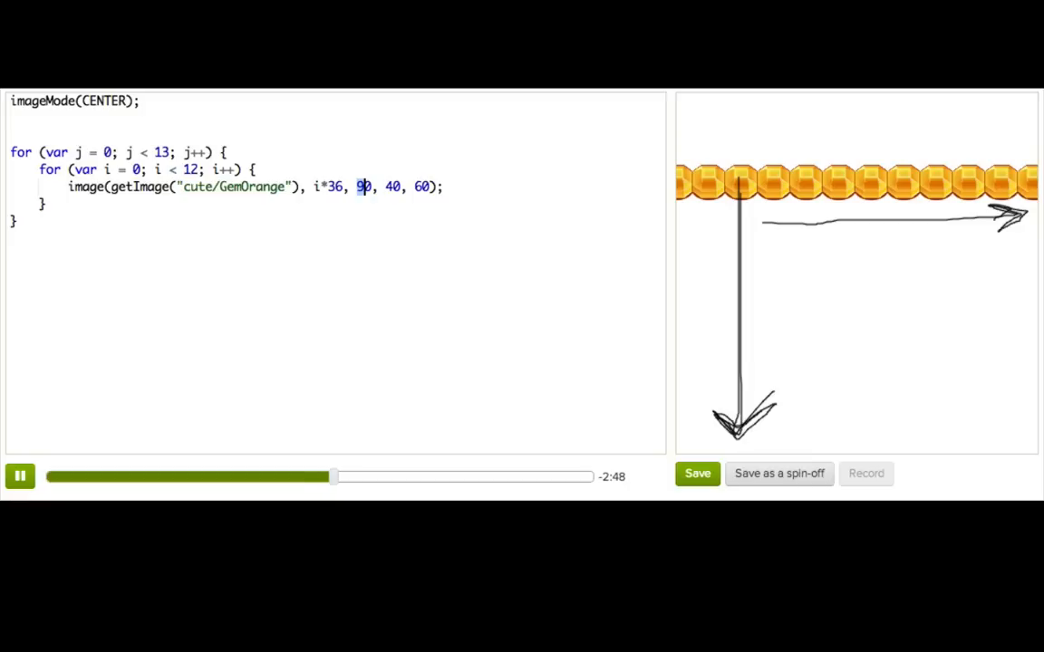
# - Replace the gem's fixed y value 90 with j*30
pyautogui.doubleClick(329, 186)
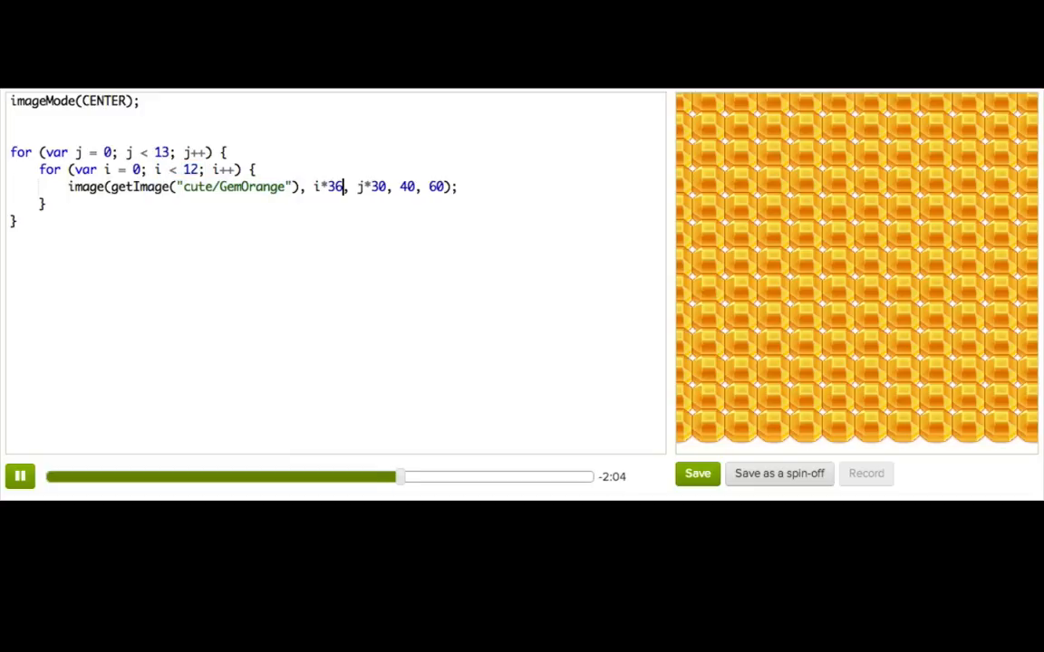
pyautogui.doubleClick(334, 187)
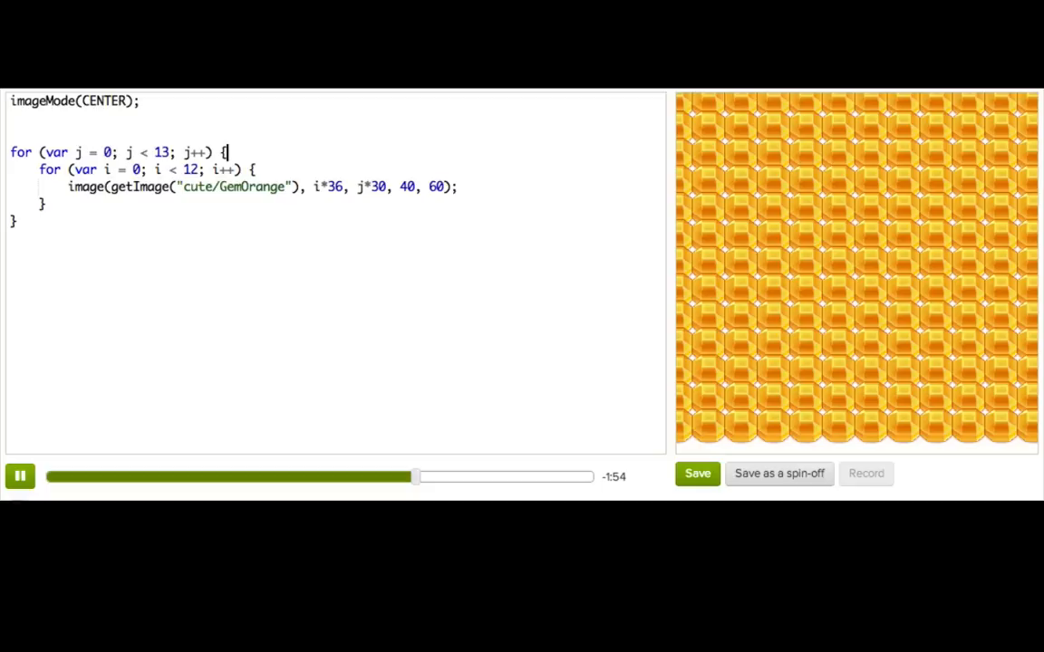
# - Comment out the gem line and add fill(255, 0, 0) with text(j, 13, j*30+30)
pyautogui.press('enter')
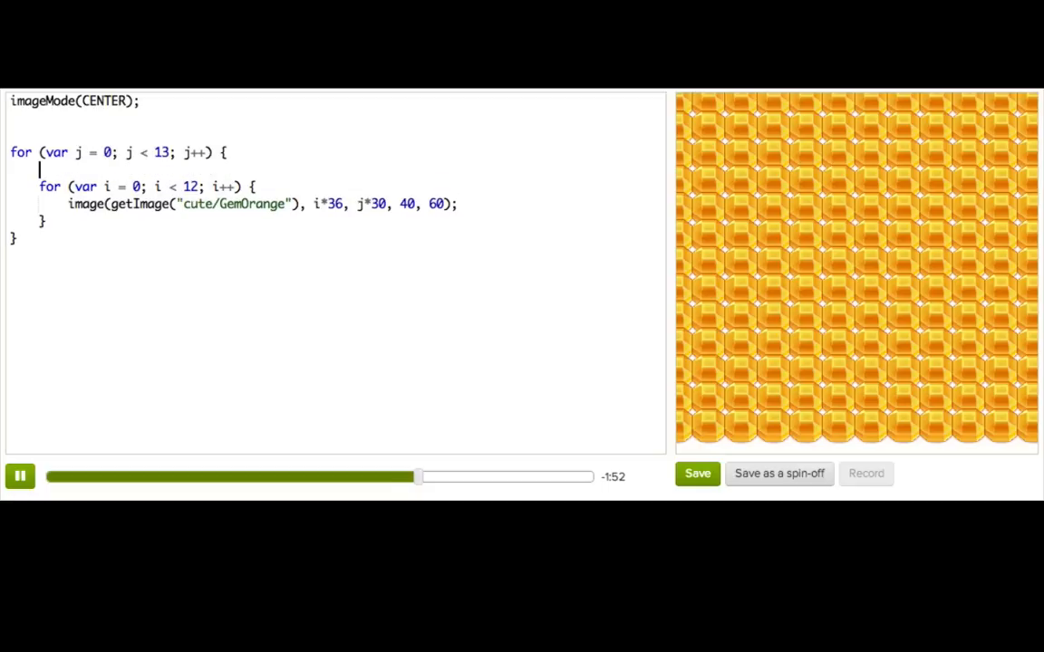
pyautogui.write('//')
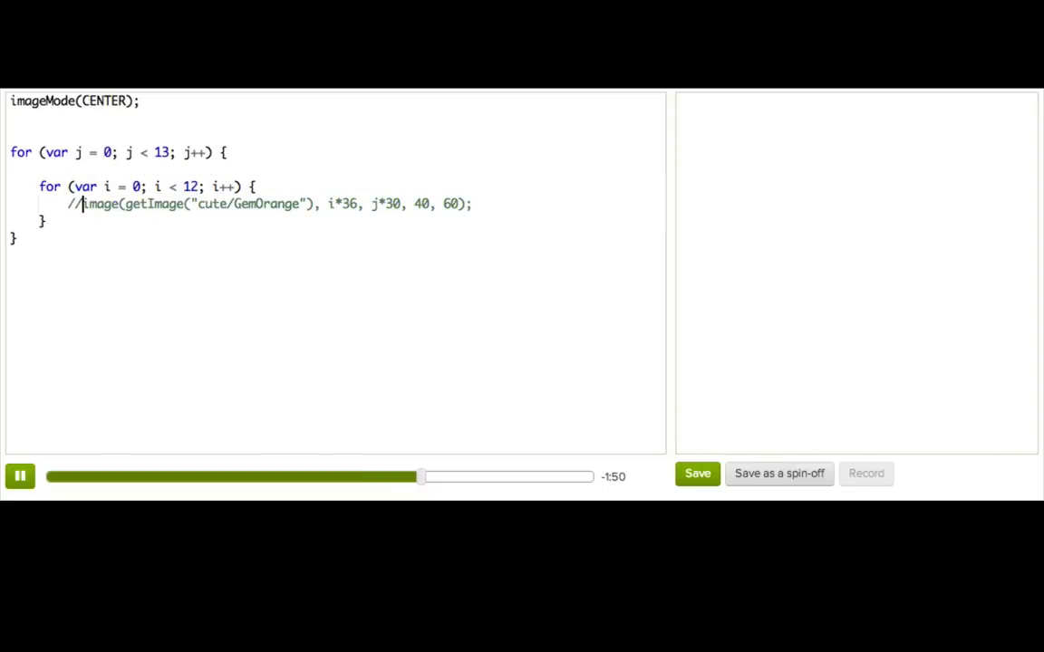
pyautogui.write('fill(255, 0, 0);')
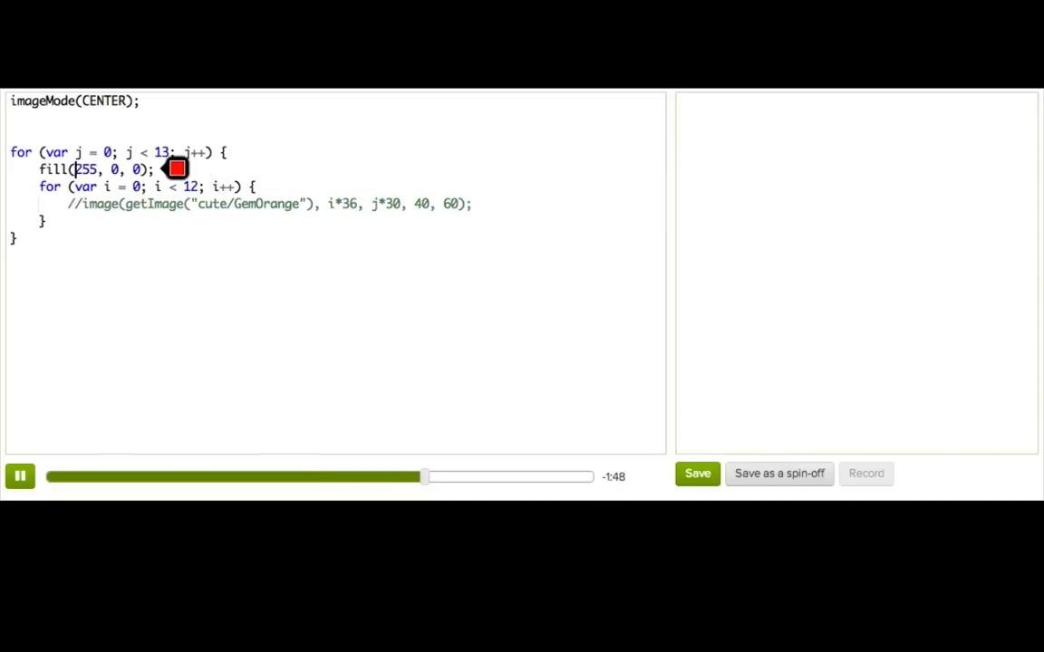
pyautogui.write('tex')
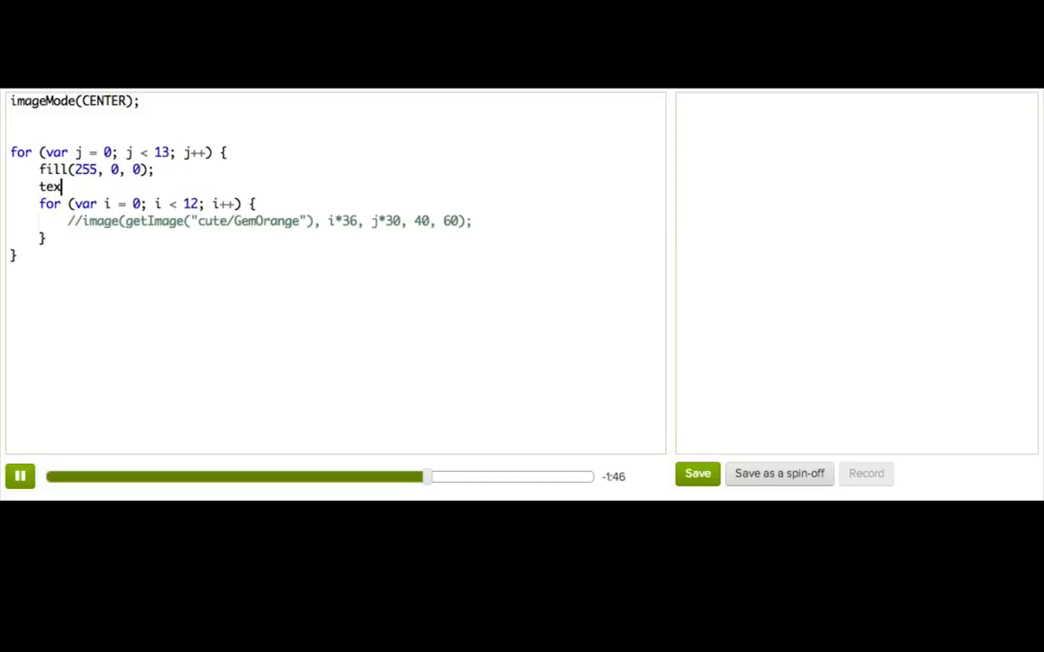
pyautogui.write('t(j,')
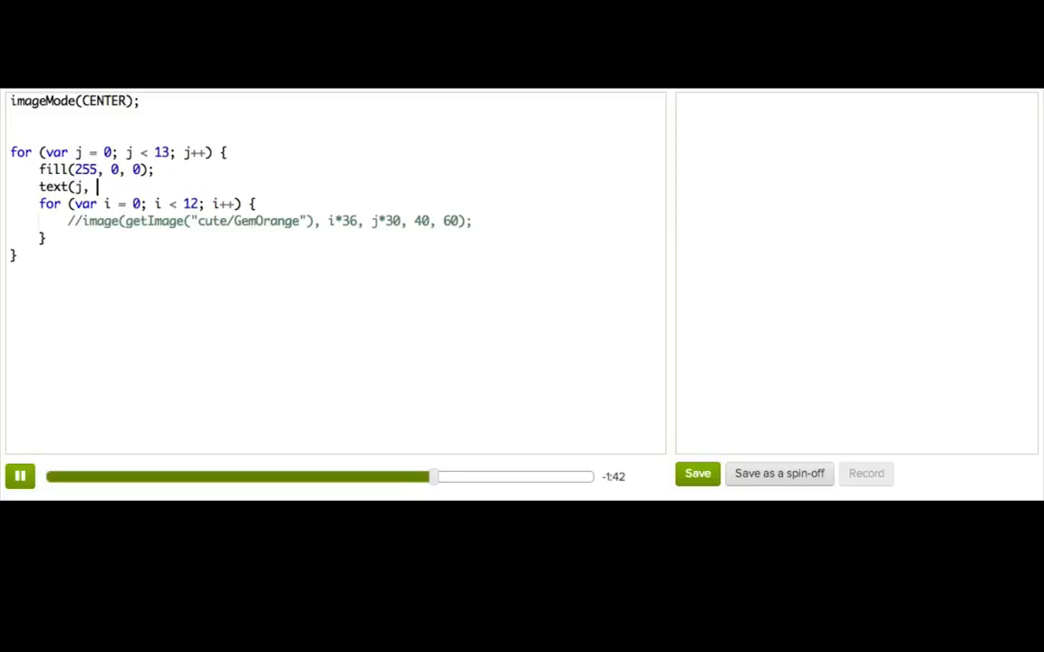
pyautogui.write('13,')
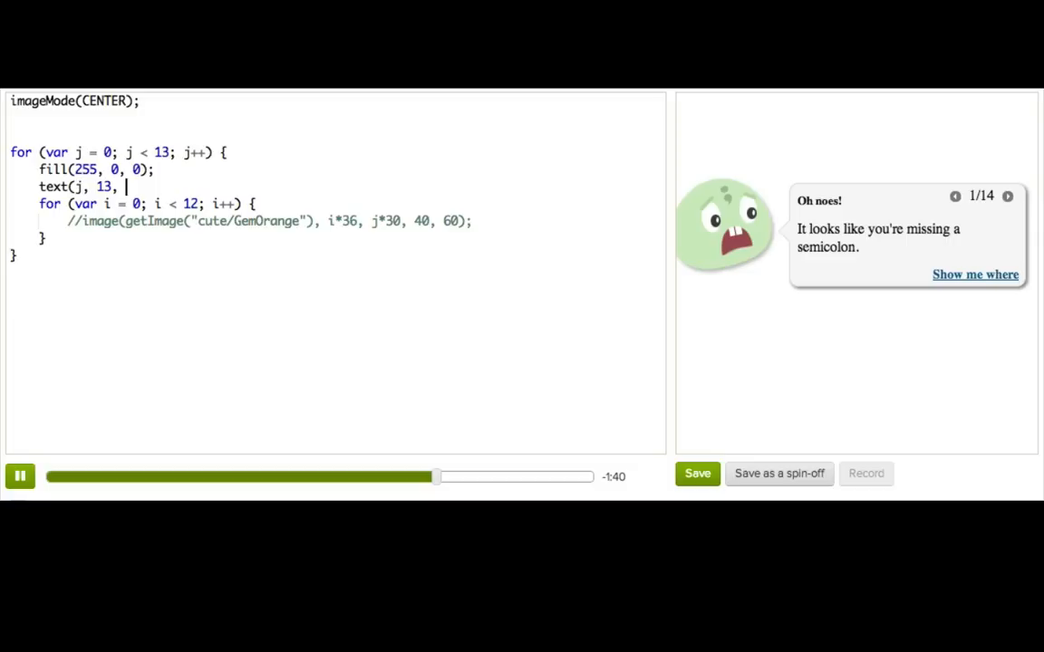
pyautogui.write('j*30+30')
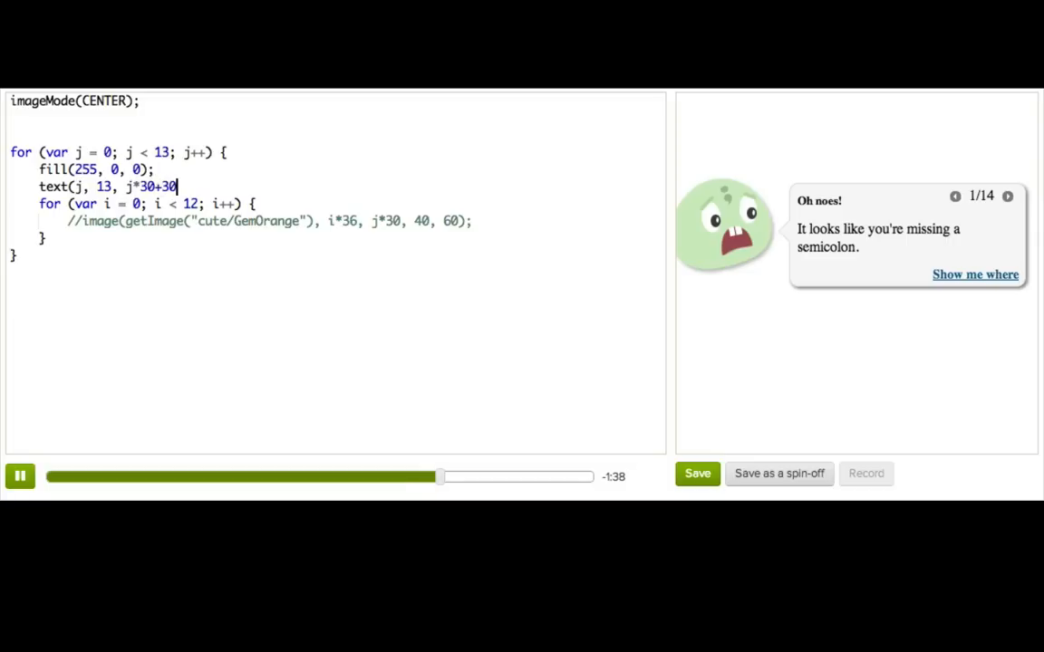
pyautogui.write(';')
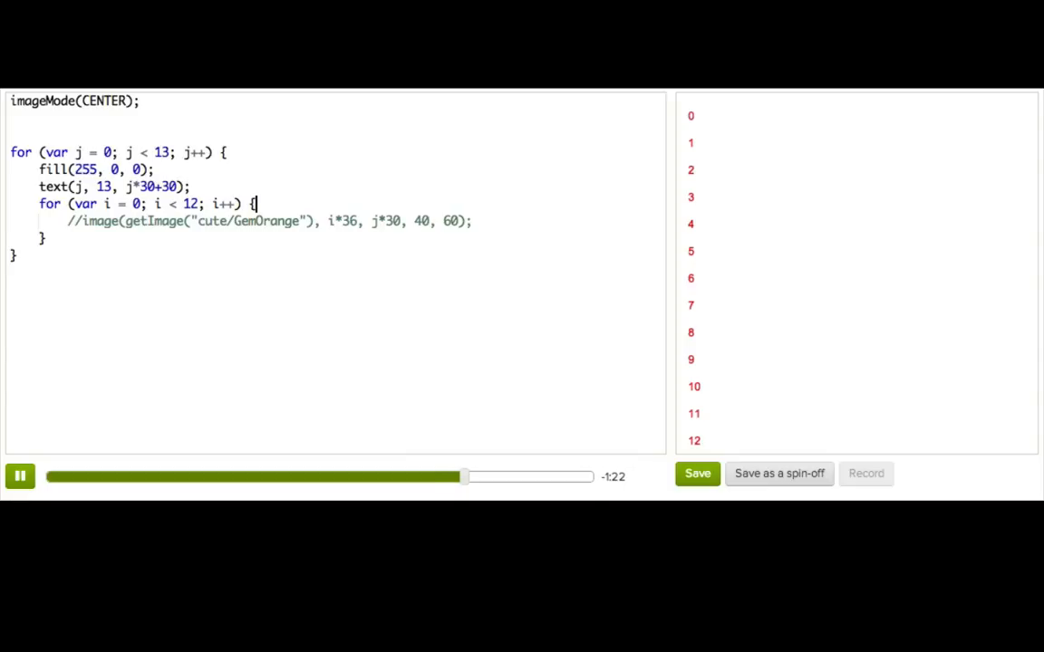
# - In the inner loop, add fill(130, 56, 56) and text(i, i*36, j*30+30)
pyautogui.write('fill(255, 0, 0);')
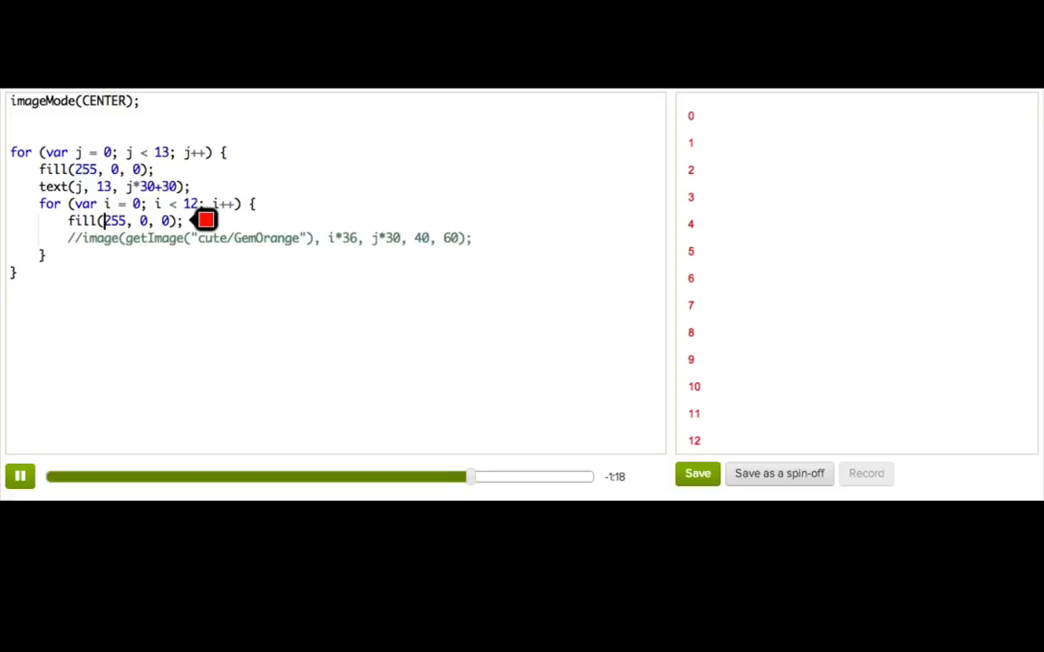
pyautogui.write('130, 56, 56')
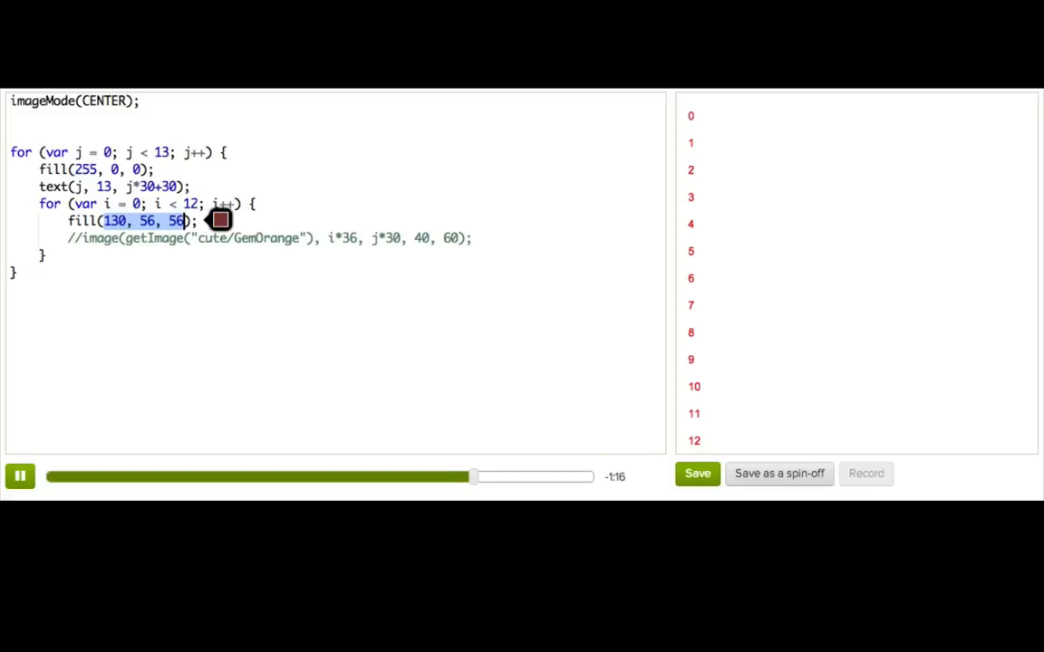
pyautogui.write('text(')
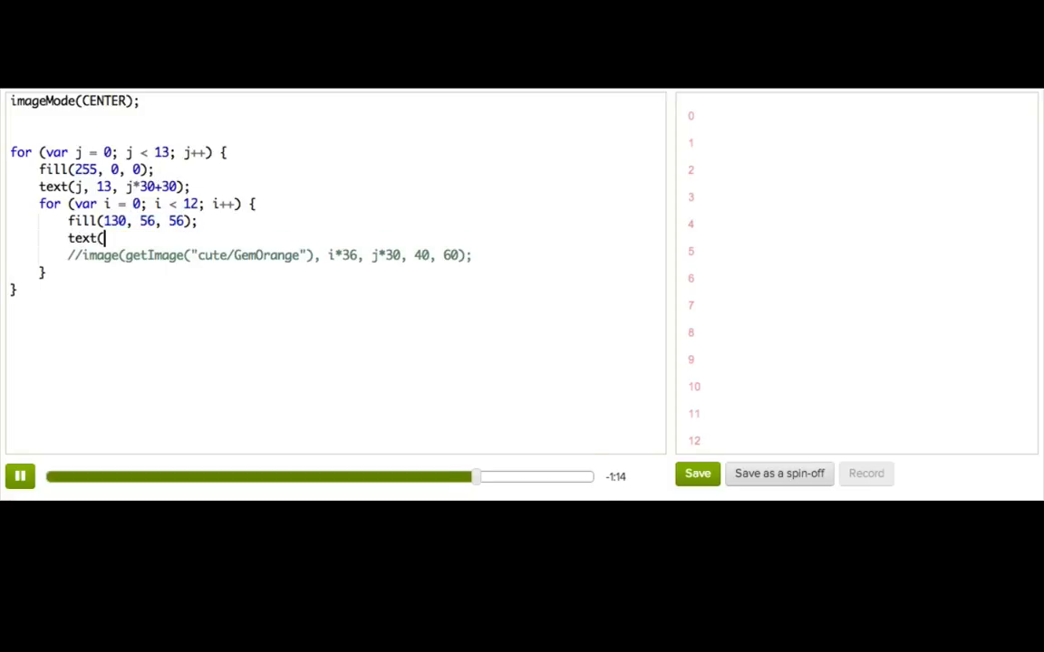
pyautogui.write('i,')
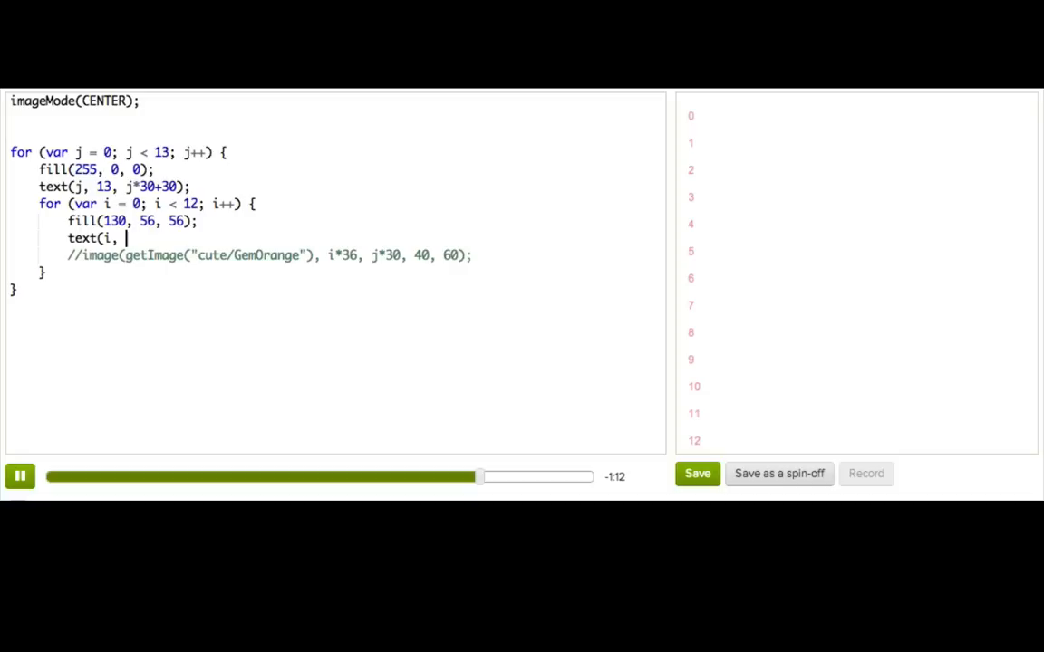
pyautogui.write('i*')
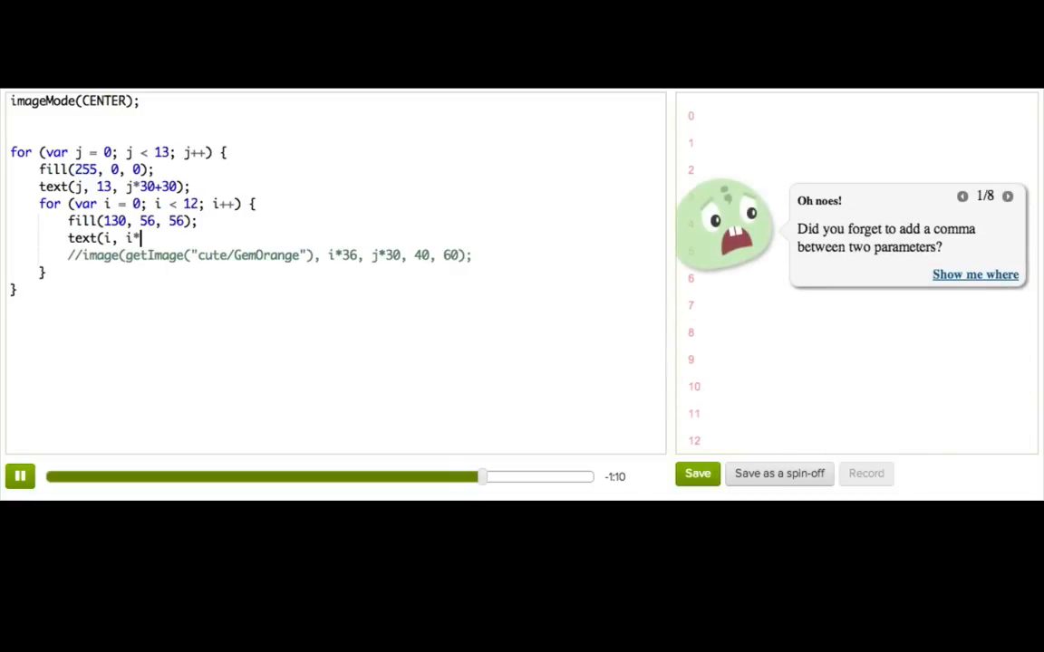
pyautogui.write('36, j')
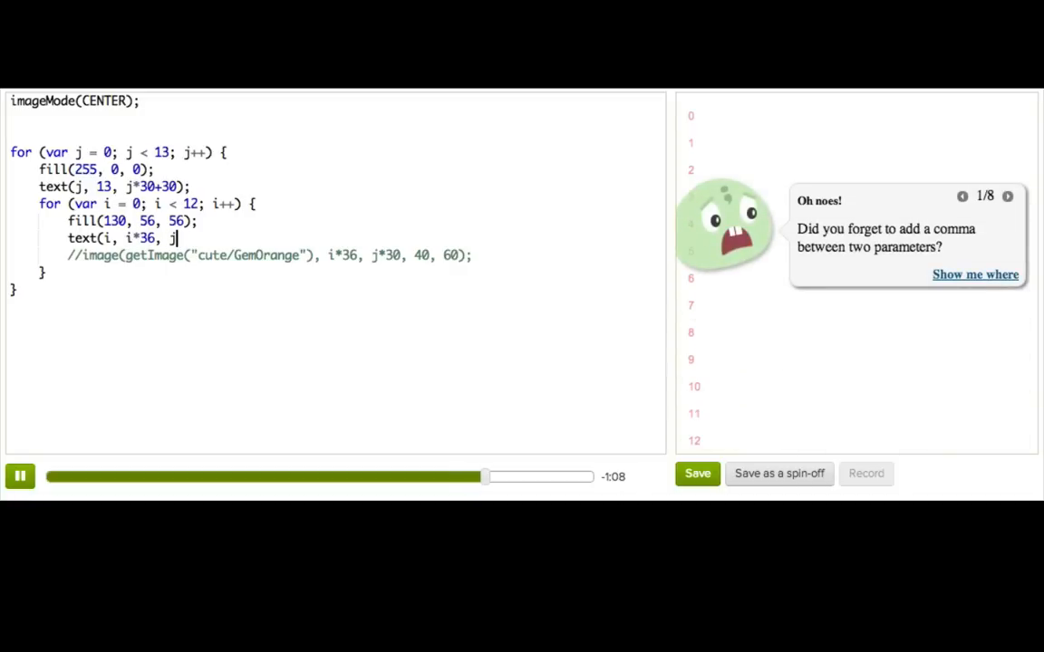
pyautogui.write('*30+30)')
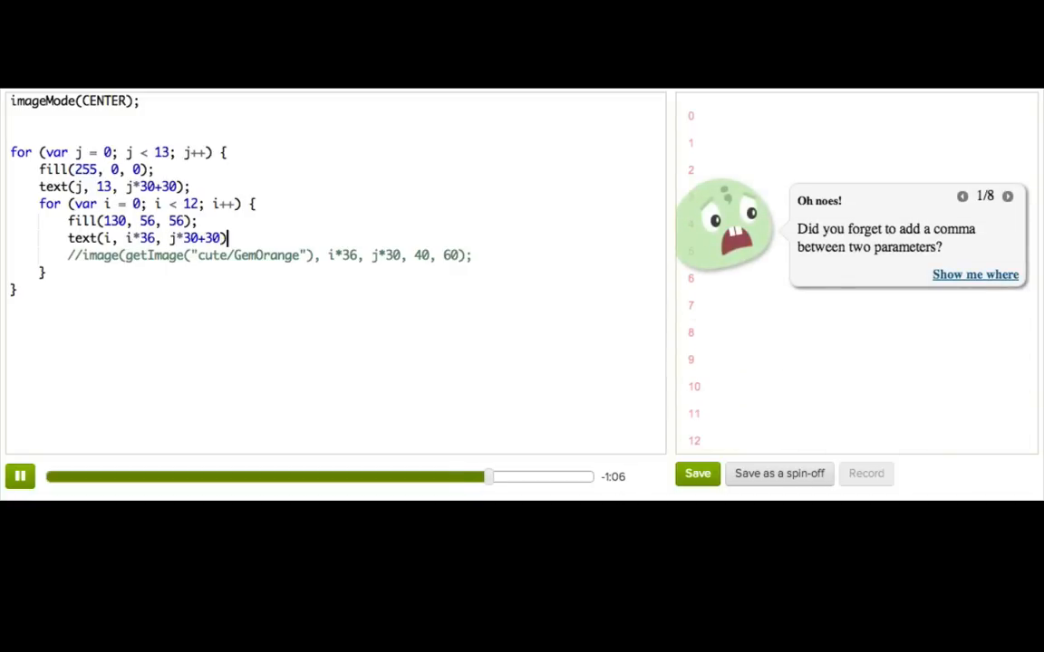